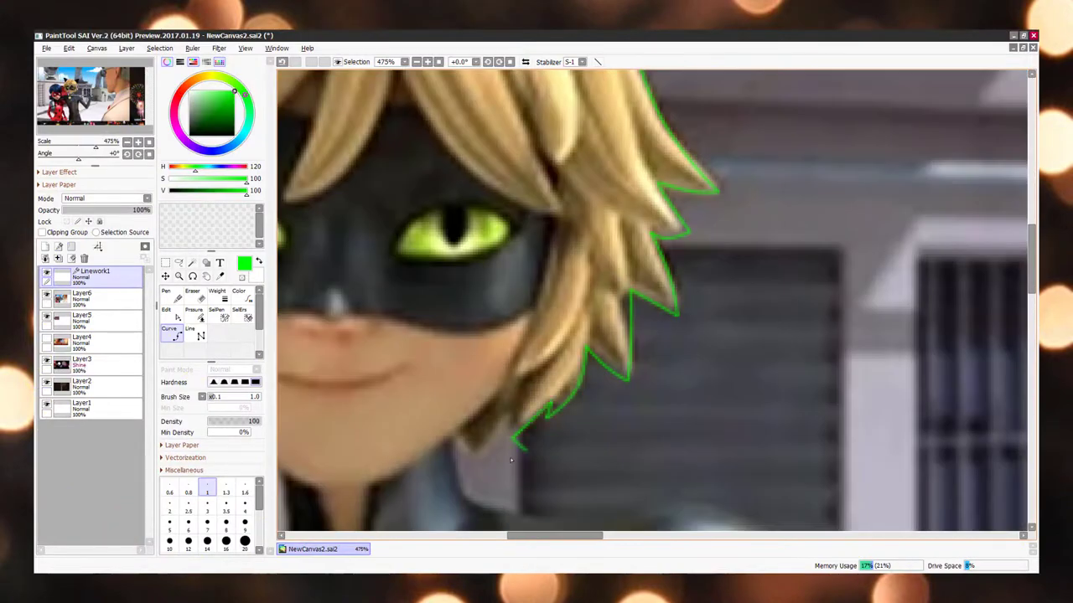
Step: Finish the cutout of Cat Noir so he stands alone on the transparent canvas
{"action": "left_click", "coordinate": [428, 60]}
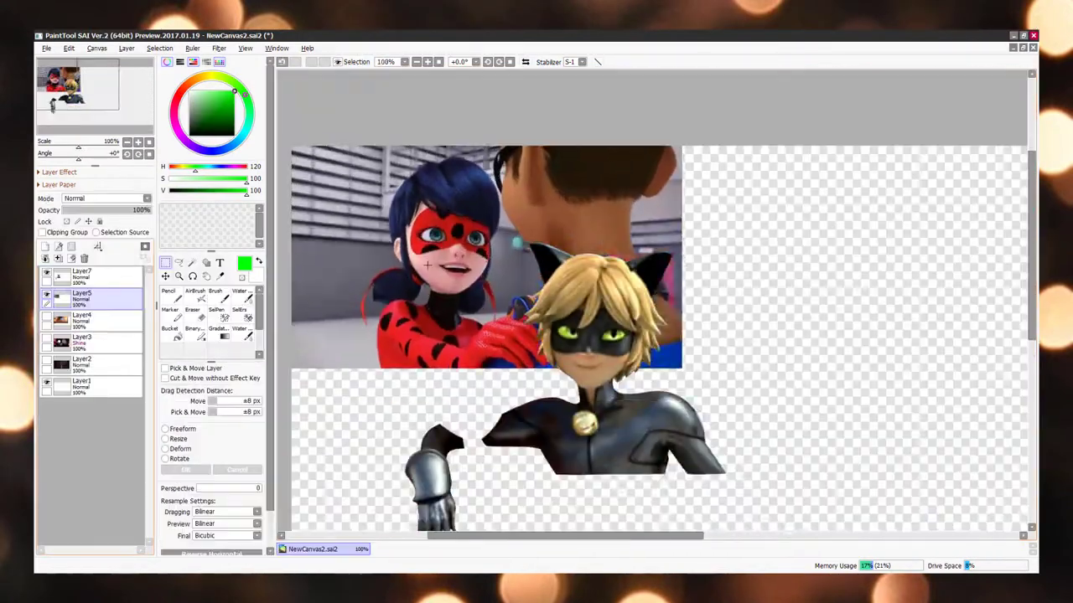
{"action": "left_click", "coordinate": [96, 47]}
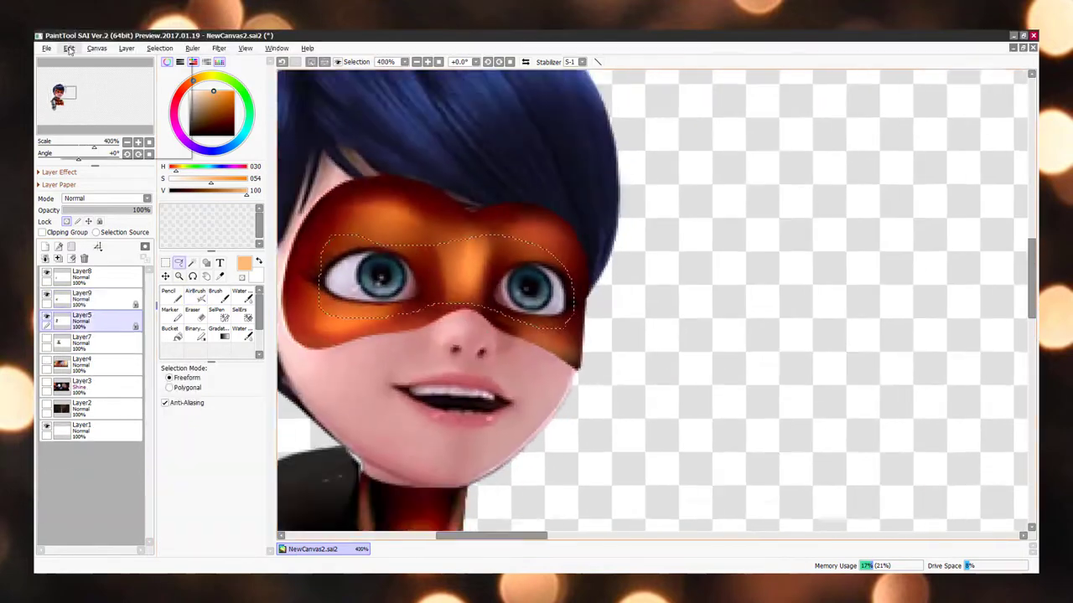
Step: Copy Ladybug's mask onto a new layer and position it over Cat Noir's eyes
{"action": "left_click", "coordinate": [100, 197]}
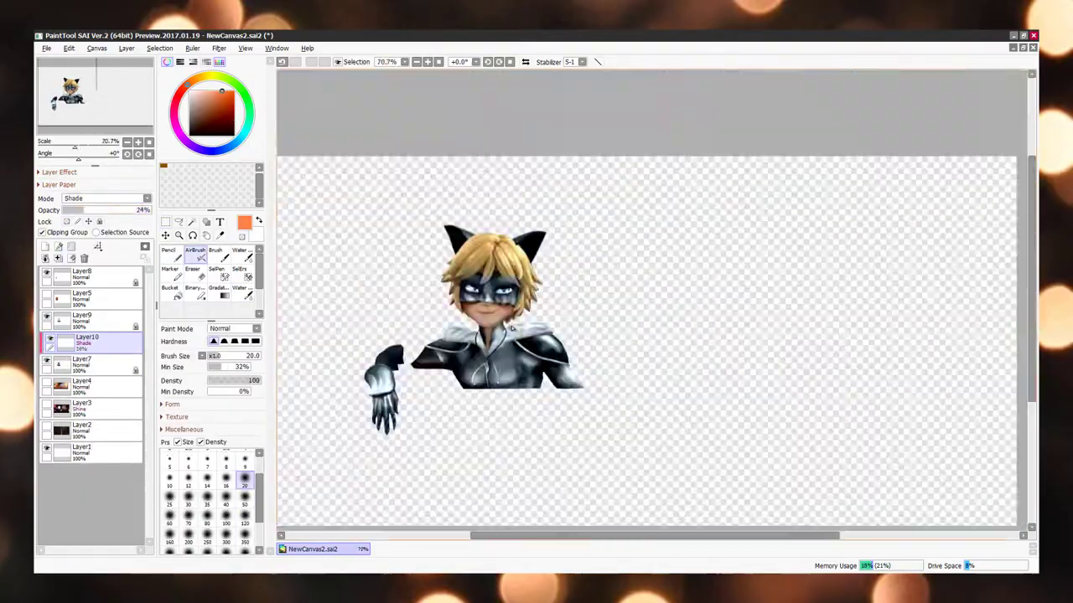
Step: Bring up Filter > Color Adjustments to darken the shaded mask toward his suit
{"action": "left_click", "coordinate": [218, 47]}
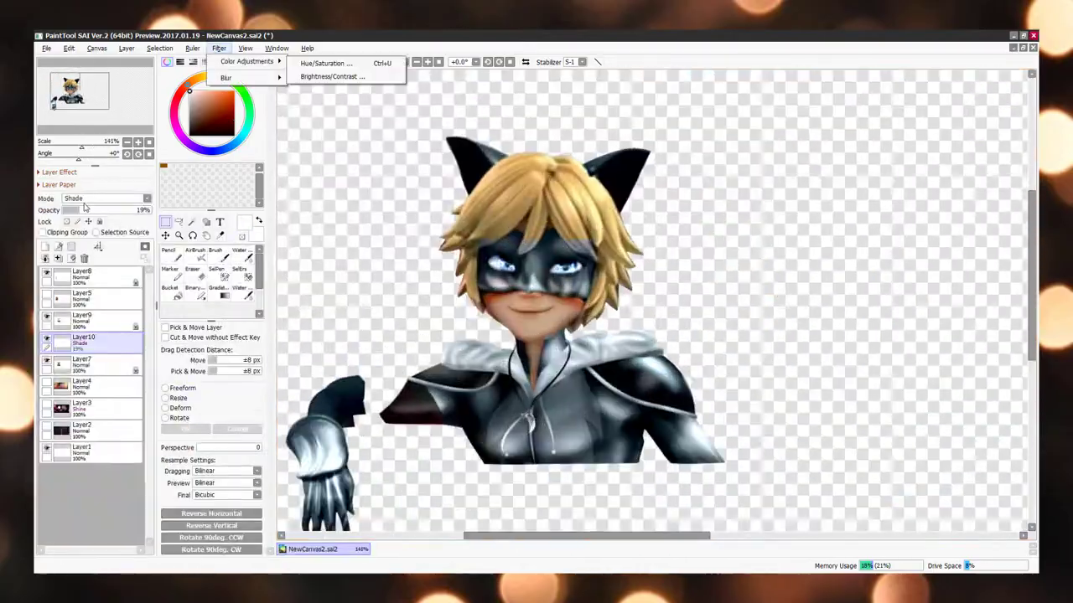